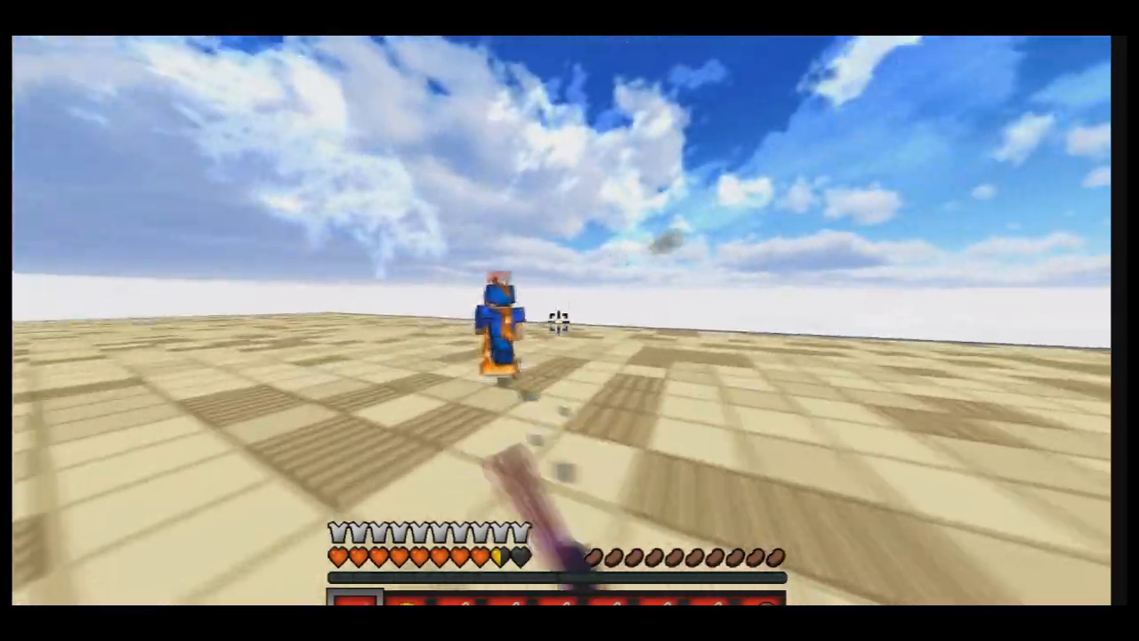
mouse_move(570, 320)
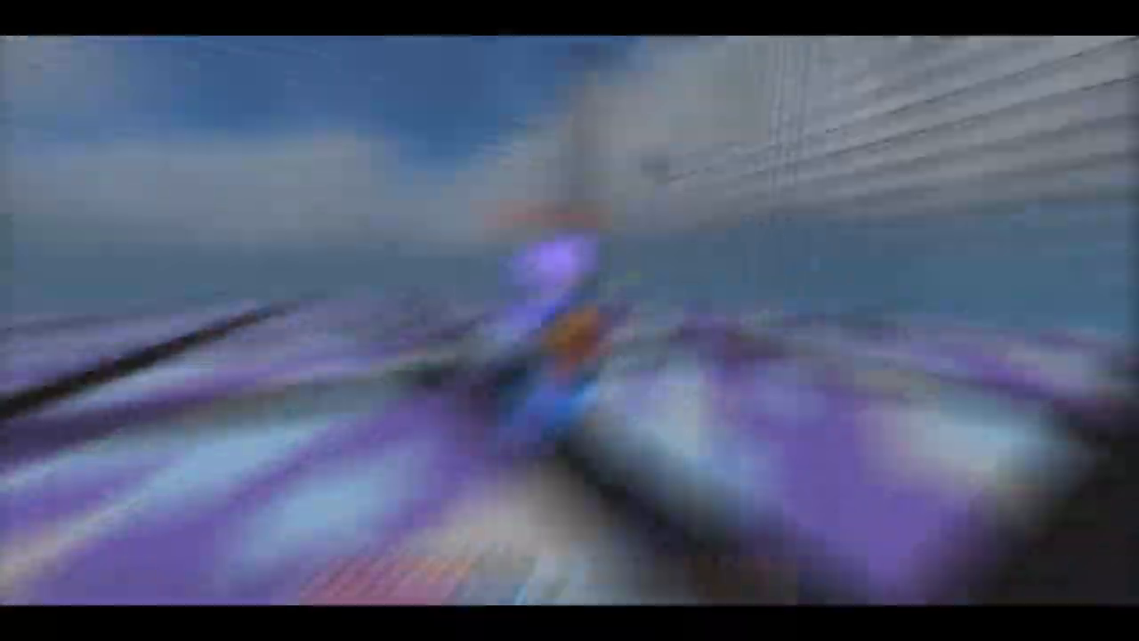